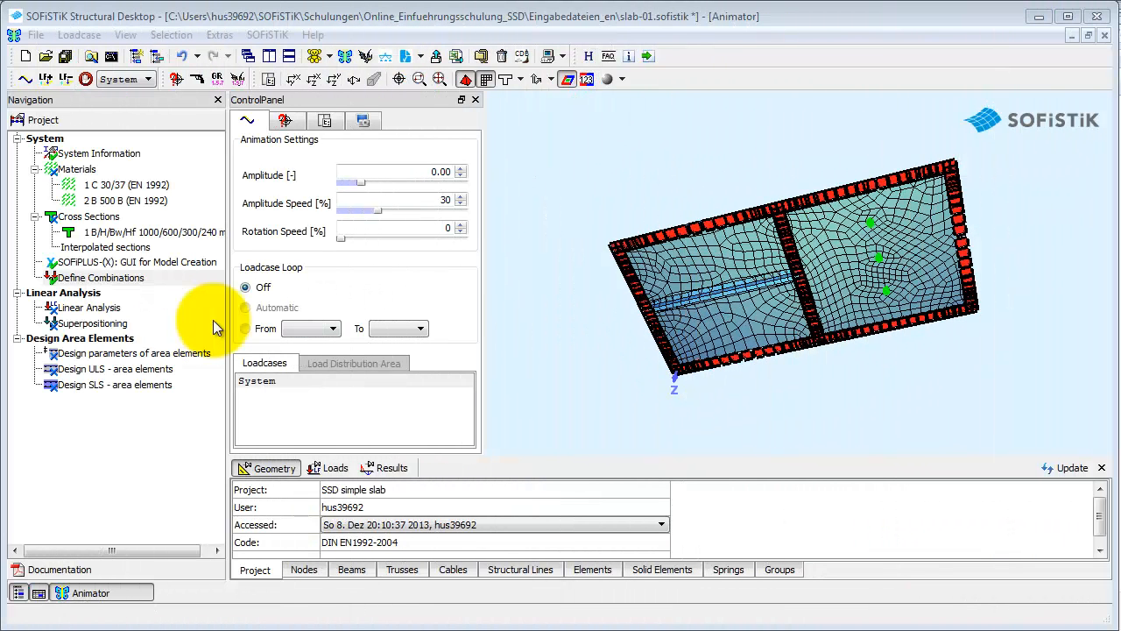
pyautogui.moveTo(161, 318)
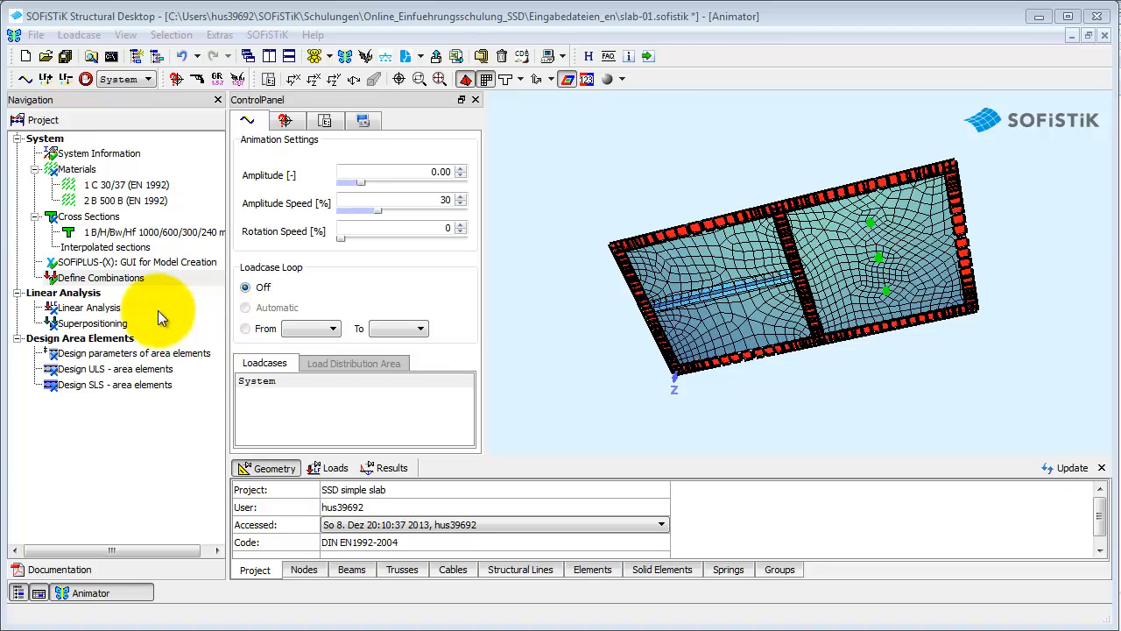
# Open the Linear Analysis task with all four load cases checked for calculation.
pyautogui.doubleClick(88, 307)
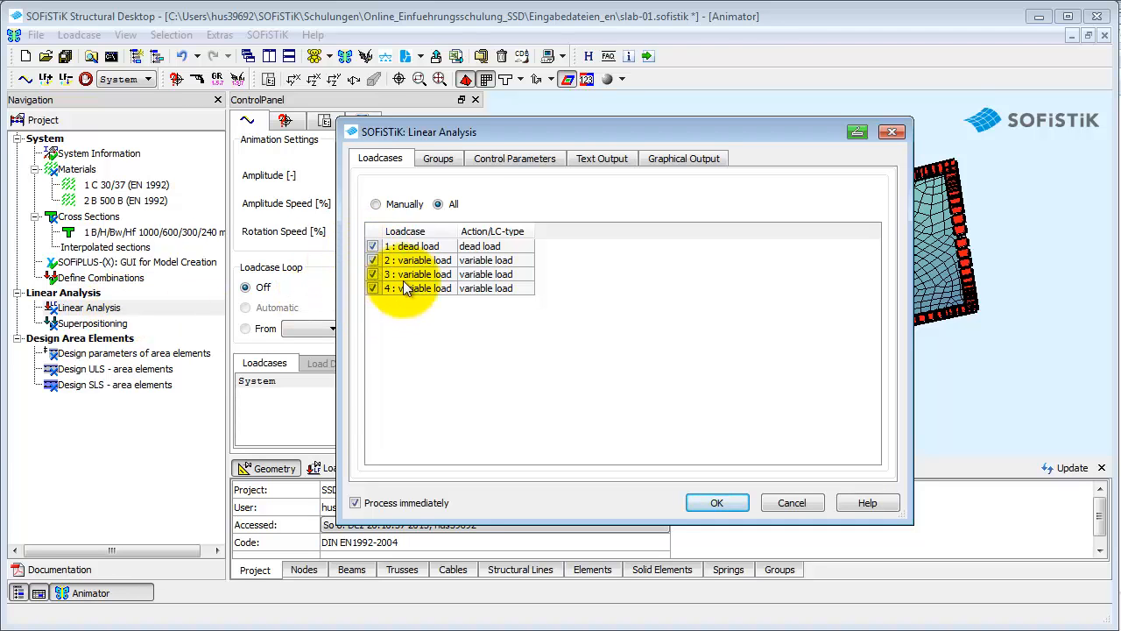
# Confirm all four groups are included, then view the control parameters with the sparse solver.
pyautogui.click(438, 159)
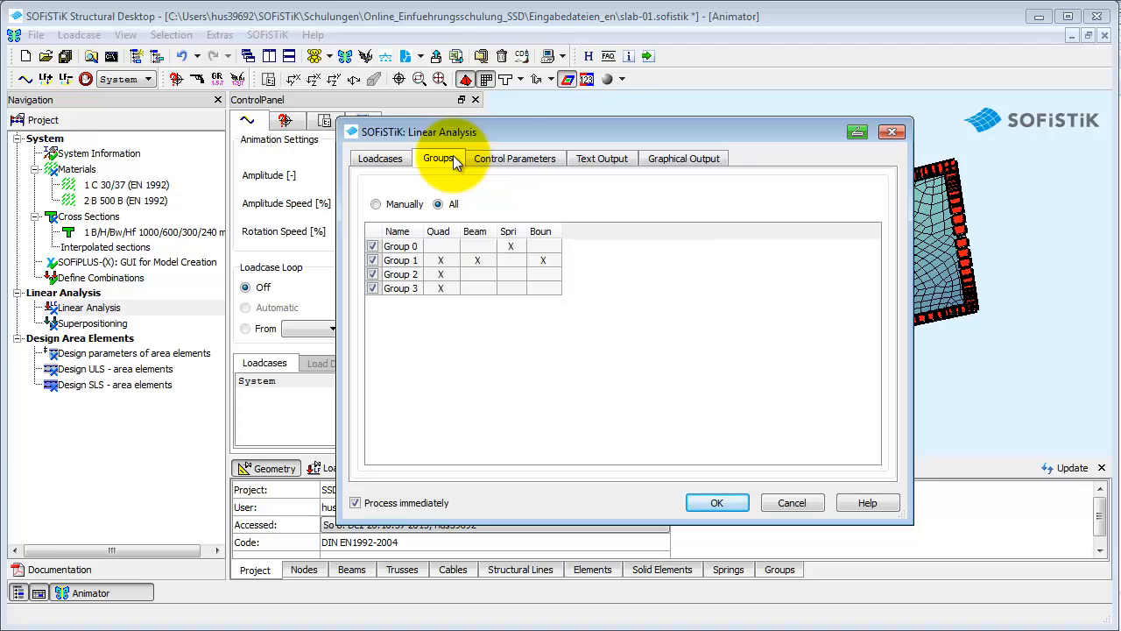
pyautogui.click(516, 158)
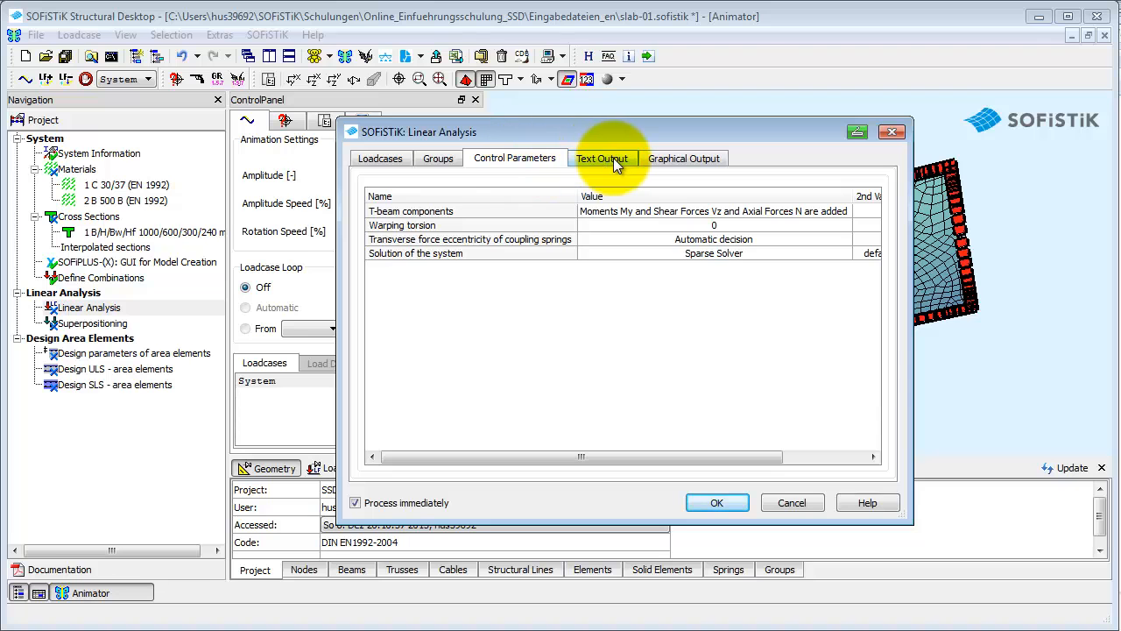
# Review the Text Output options, leaving every category at Default output.
pyautogui.click(601, 158)
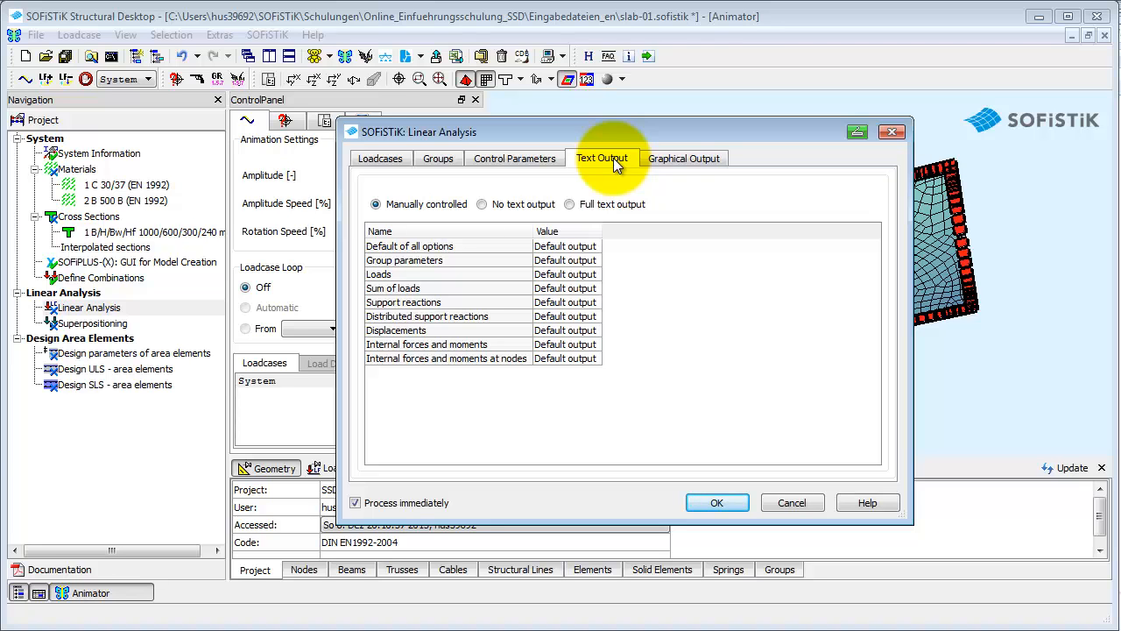
pyautogui.moveTo(516, 250)
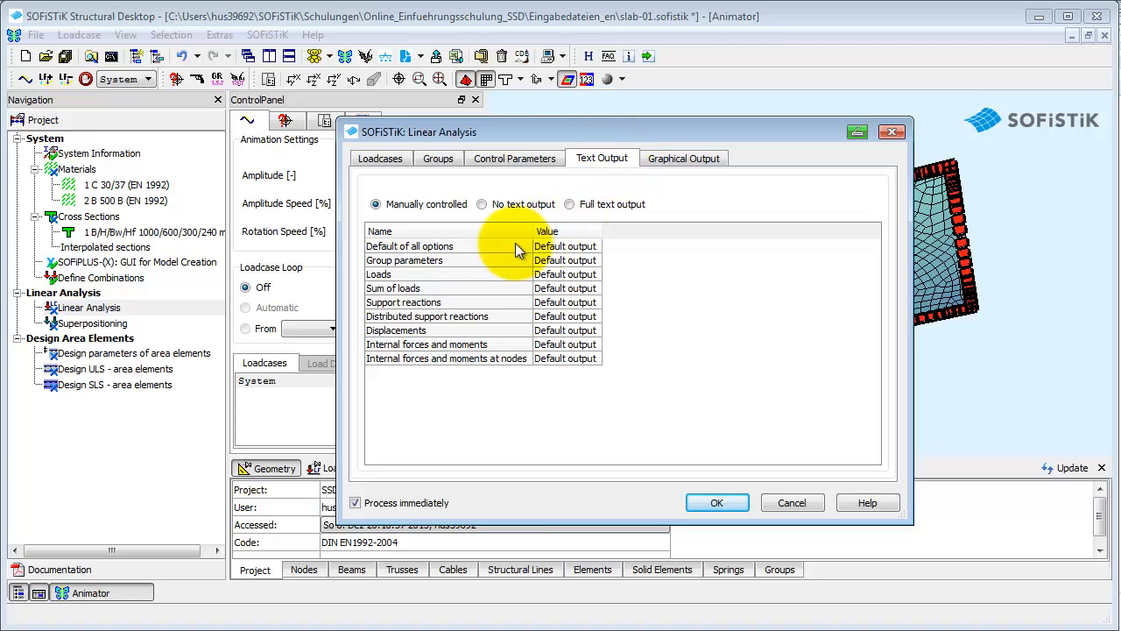
pyautogui.moveTo(512, 351)
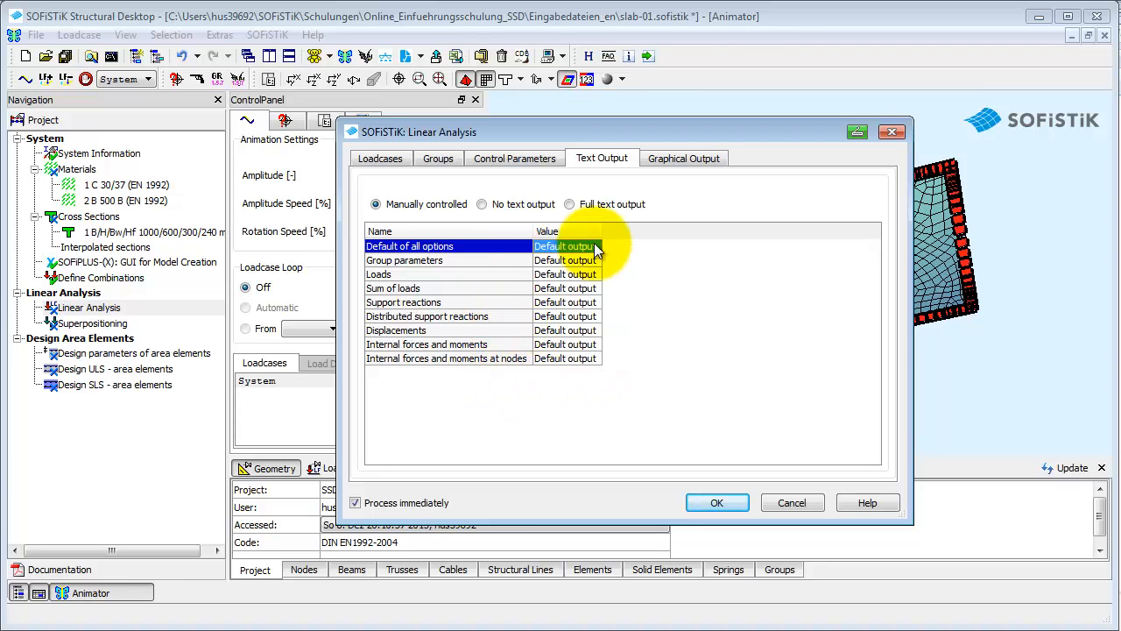
pyautogui.click(594, 246)
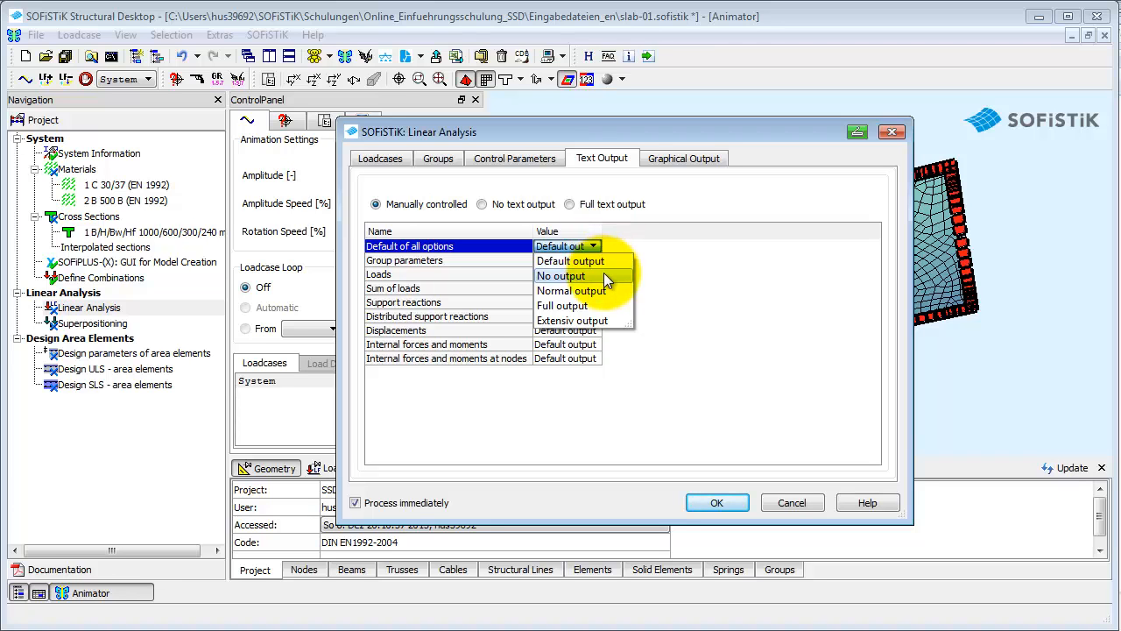
pyautogui.moveTo(617, 291)
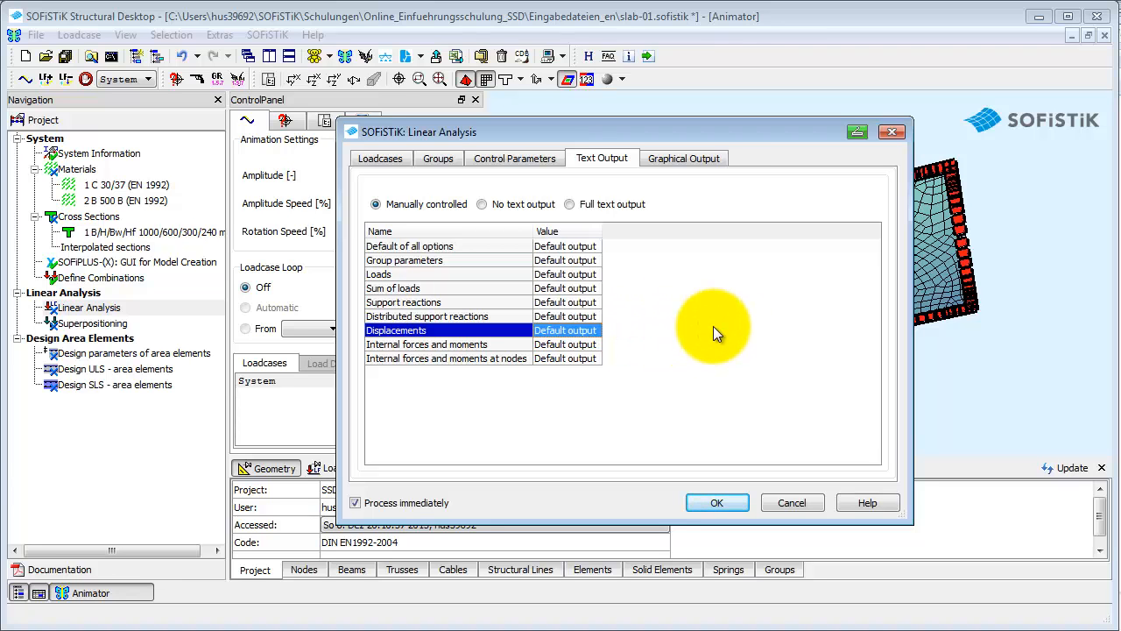
pyautogui.moveTo(635, 202)
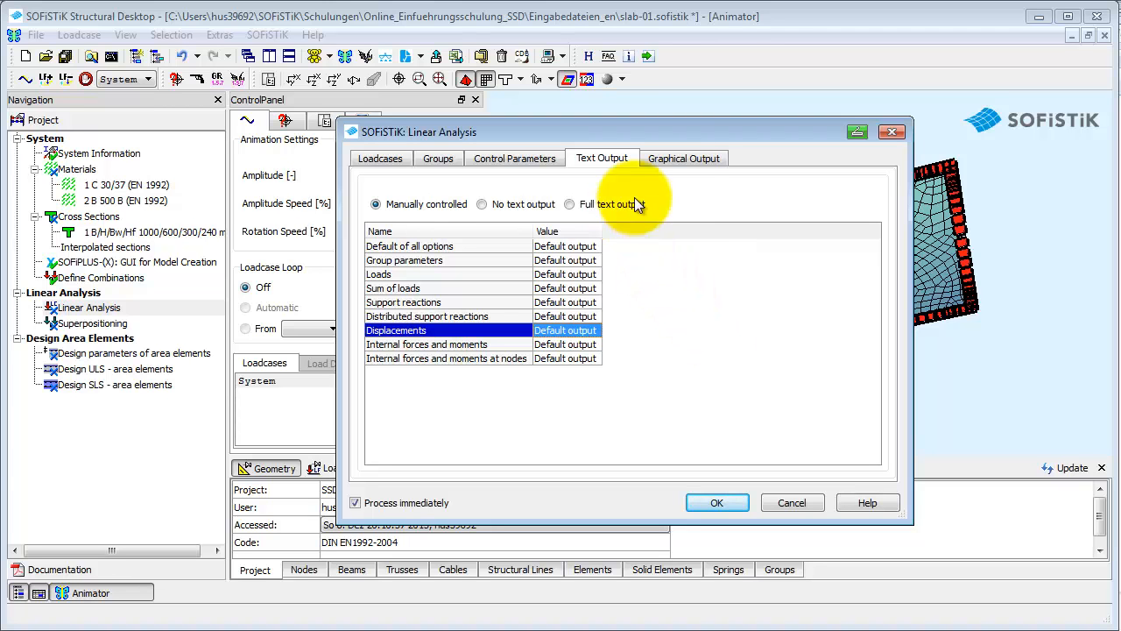
# Switch the standard graphical output preview to the User defined view.
pyautogui.click(684, 158)
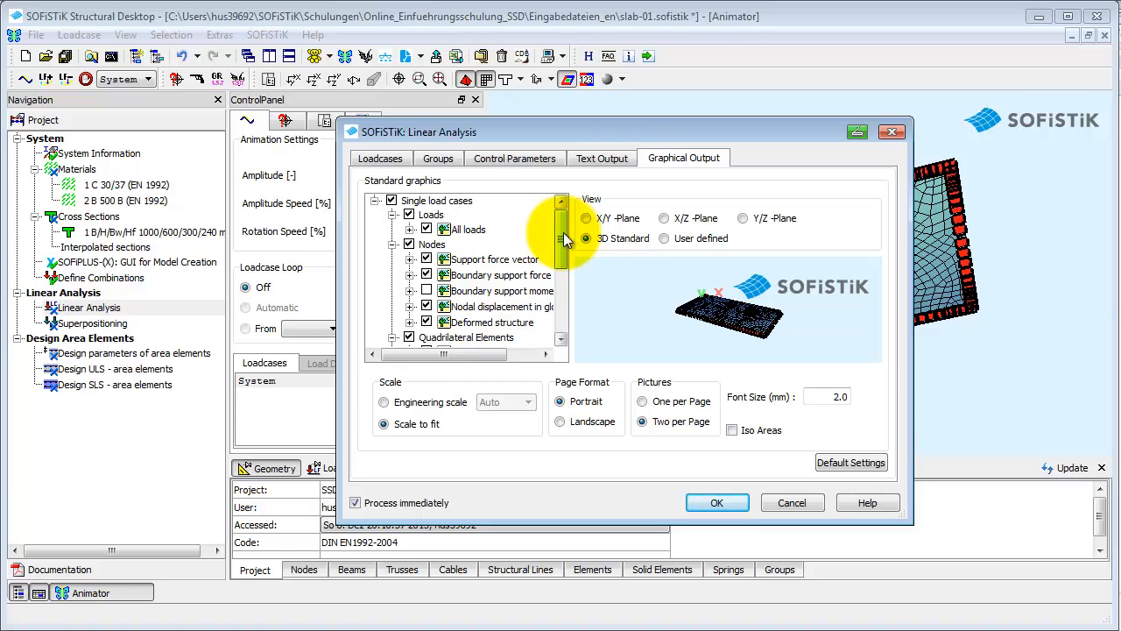
pyautogui.scroll(-3)
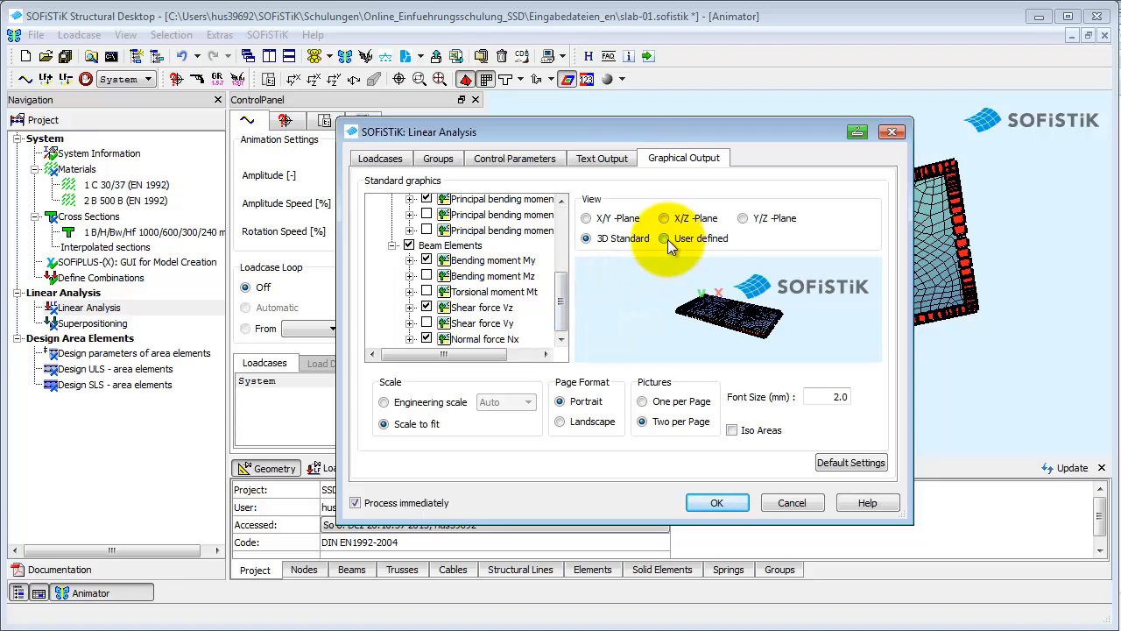
pyautogui.moveTo(665, 238)
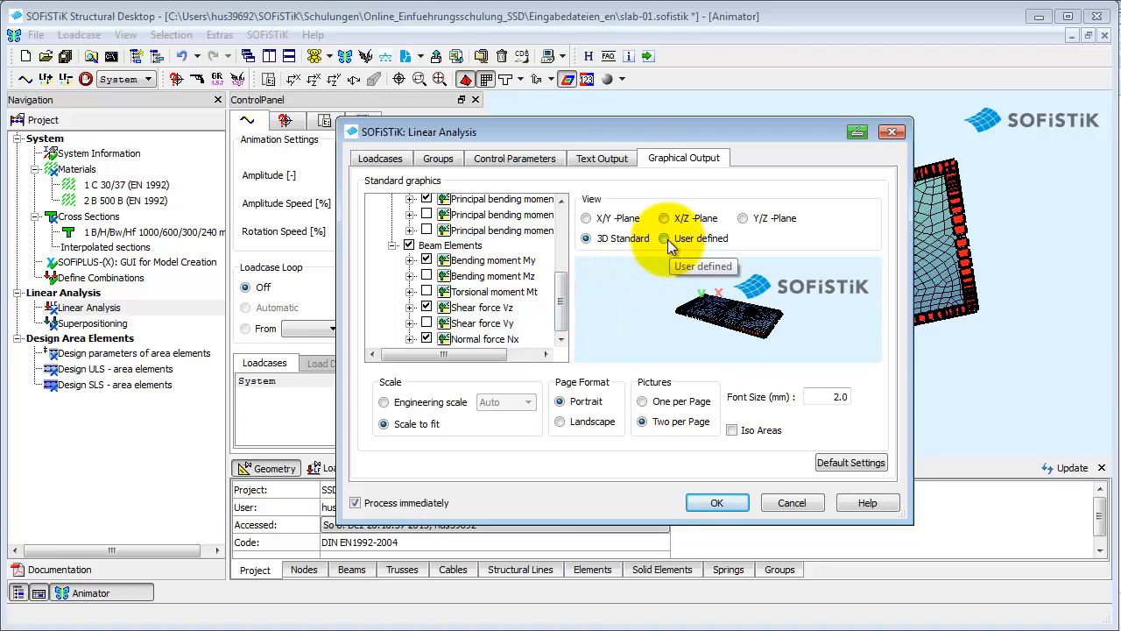
pyautogui.click(665, 238)
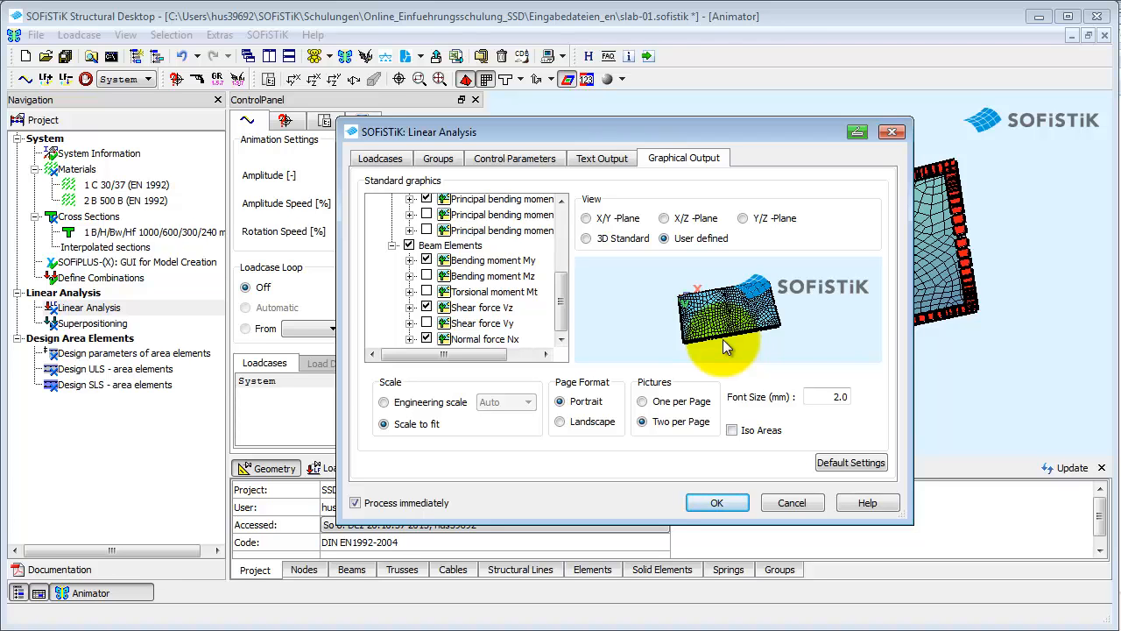
pyautogui.moveTo(487, 471)
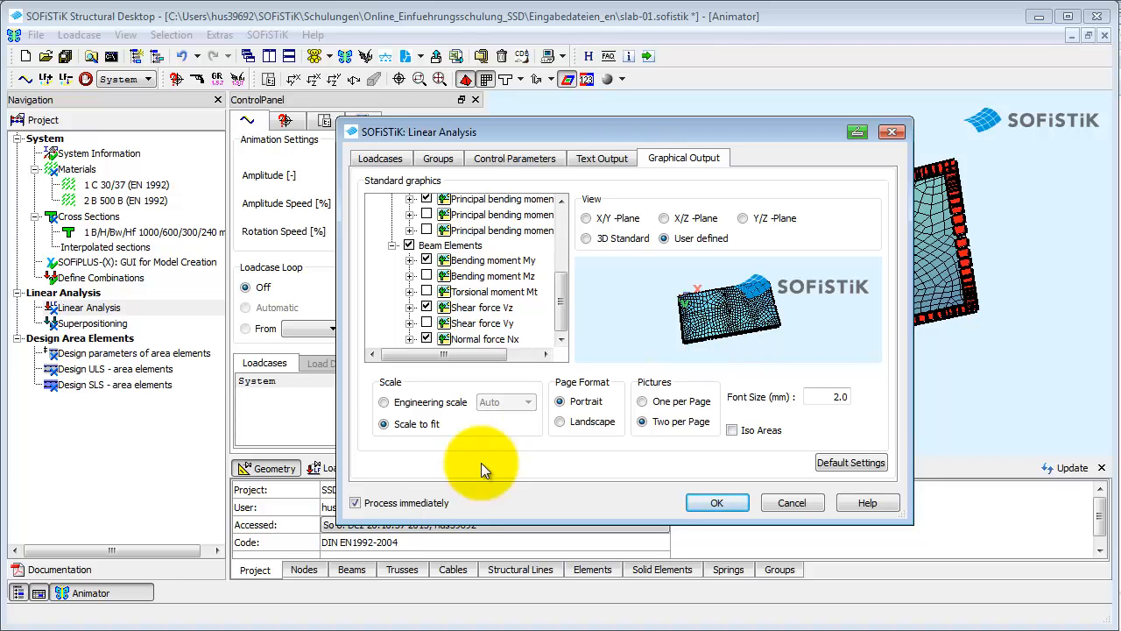
pyautogui.moveTo(469, 515)
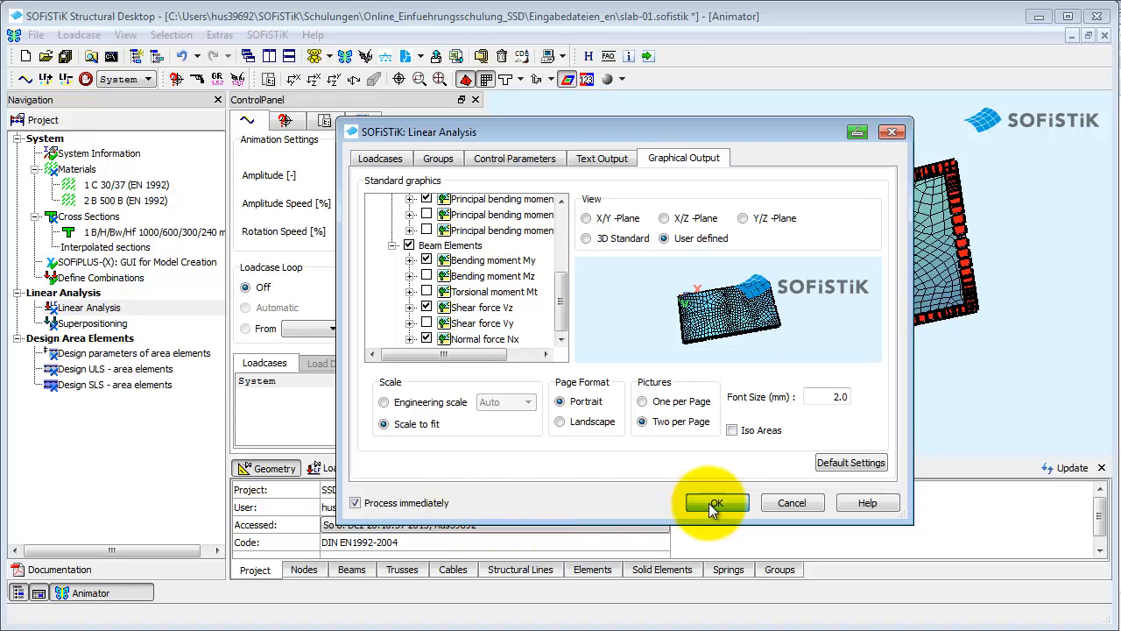
# Run the linear analysis, finishing with zero errors and warnings.
pyautogui.click(716, 502)
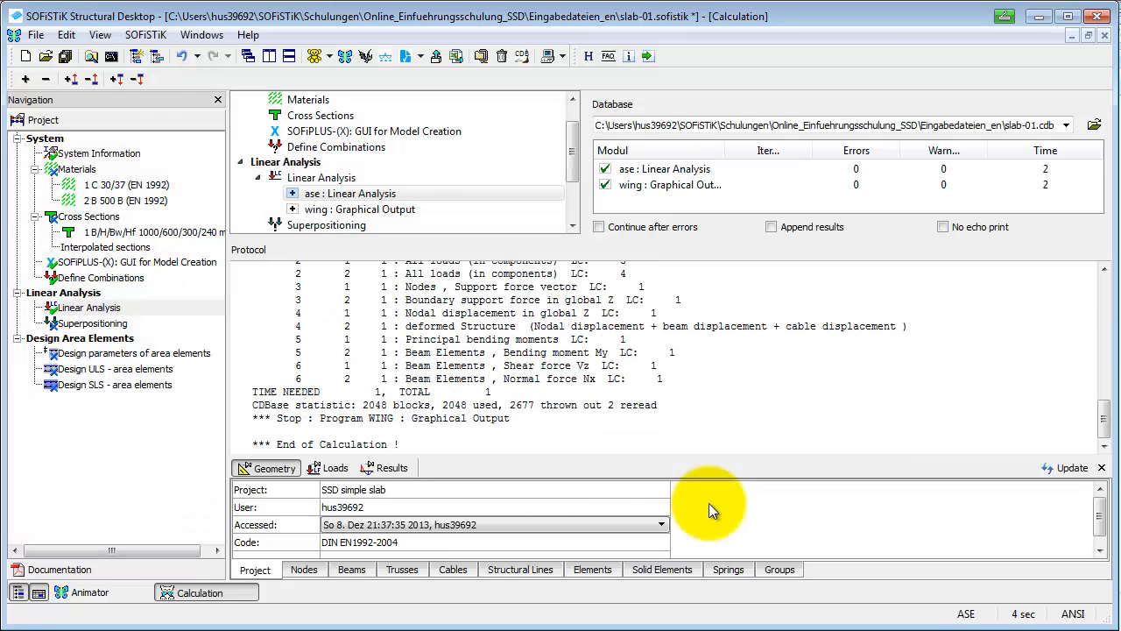
pyautogui.moveTo(407, 56)
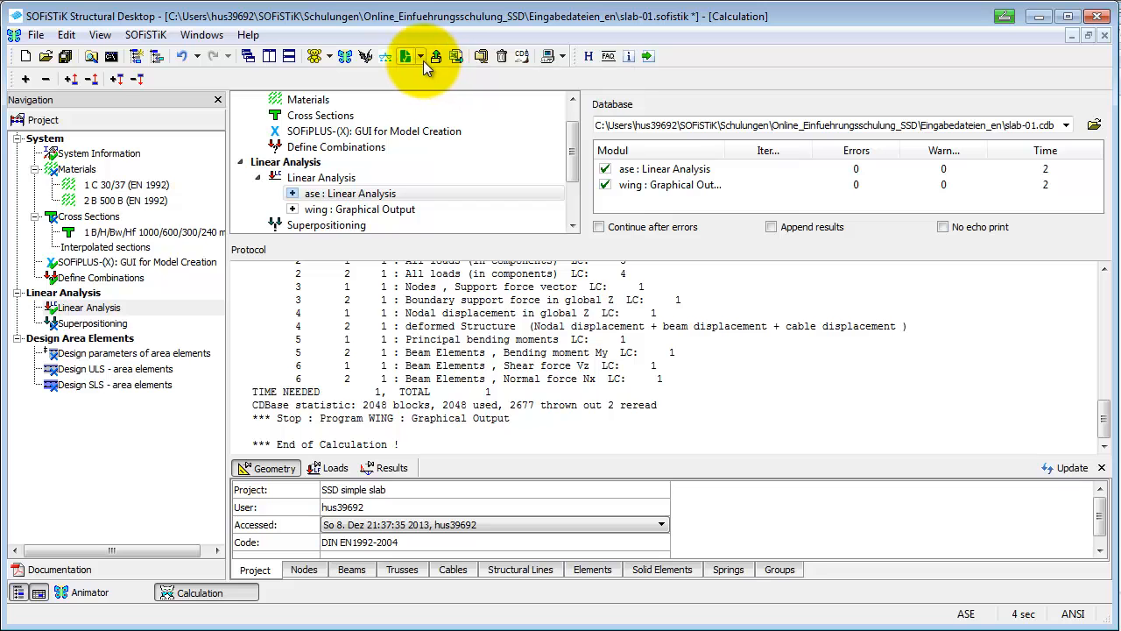
pyautogui.click(420, 57)
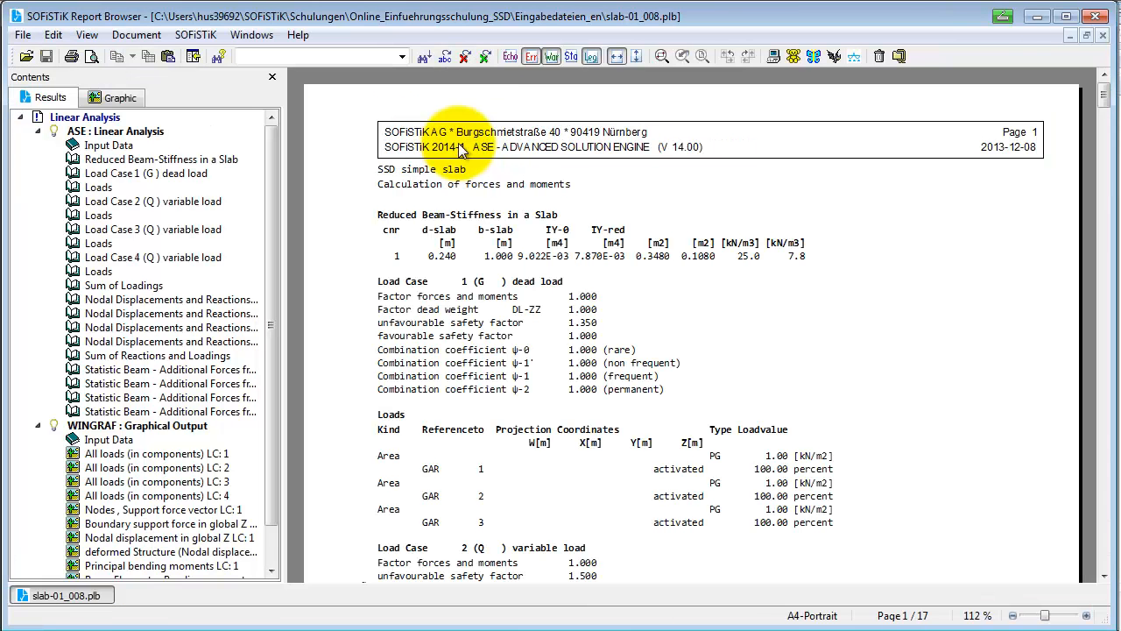
pyautogui.scroll(-3)
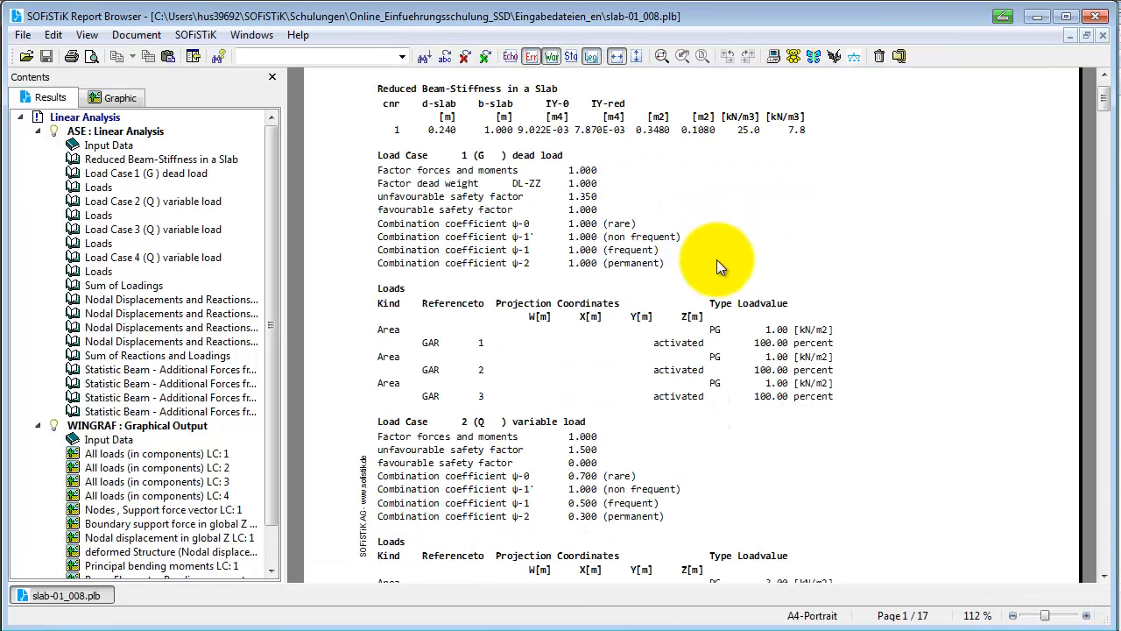
pyautogui.scroll(-3)
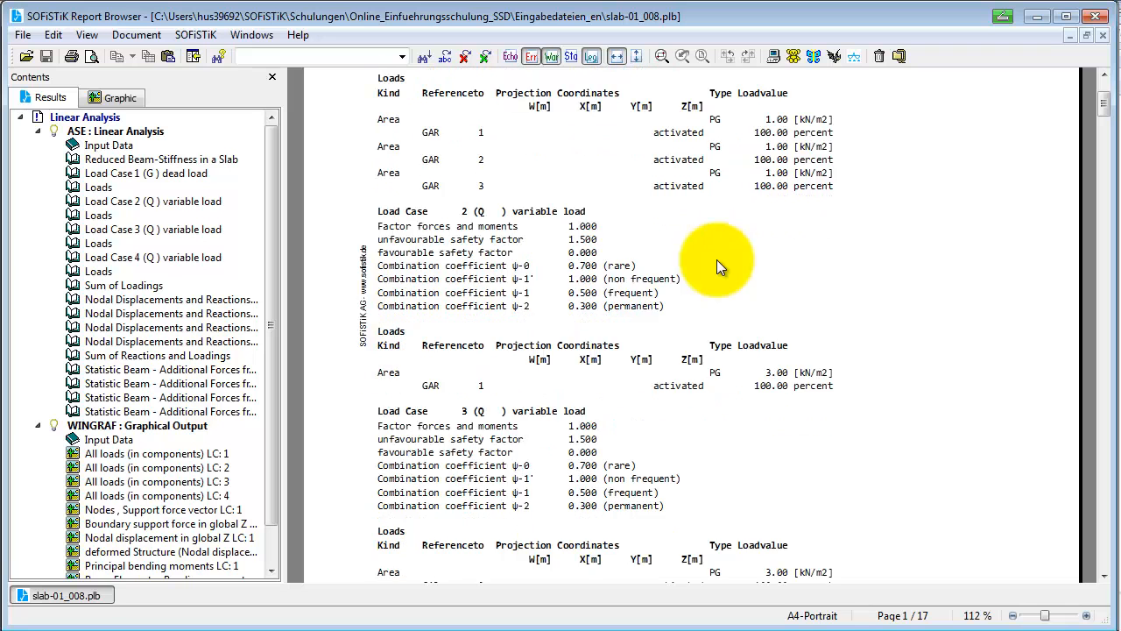
pyautogui.scroll(-3)
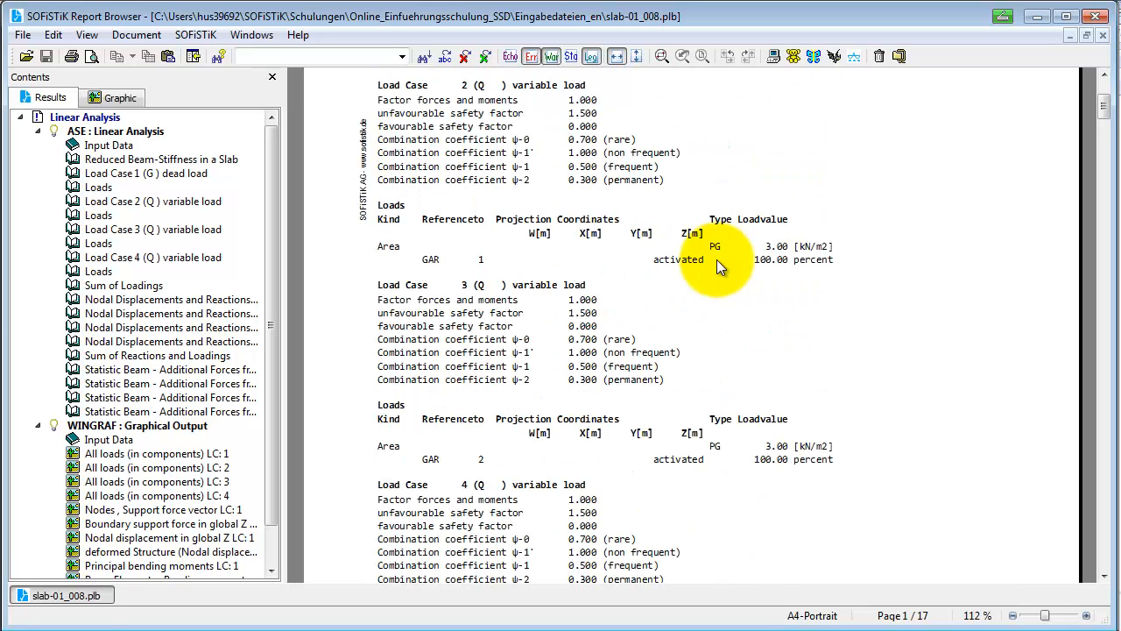
pyautogui.scroll(-3)
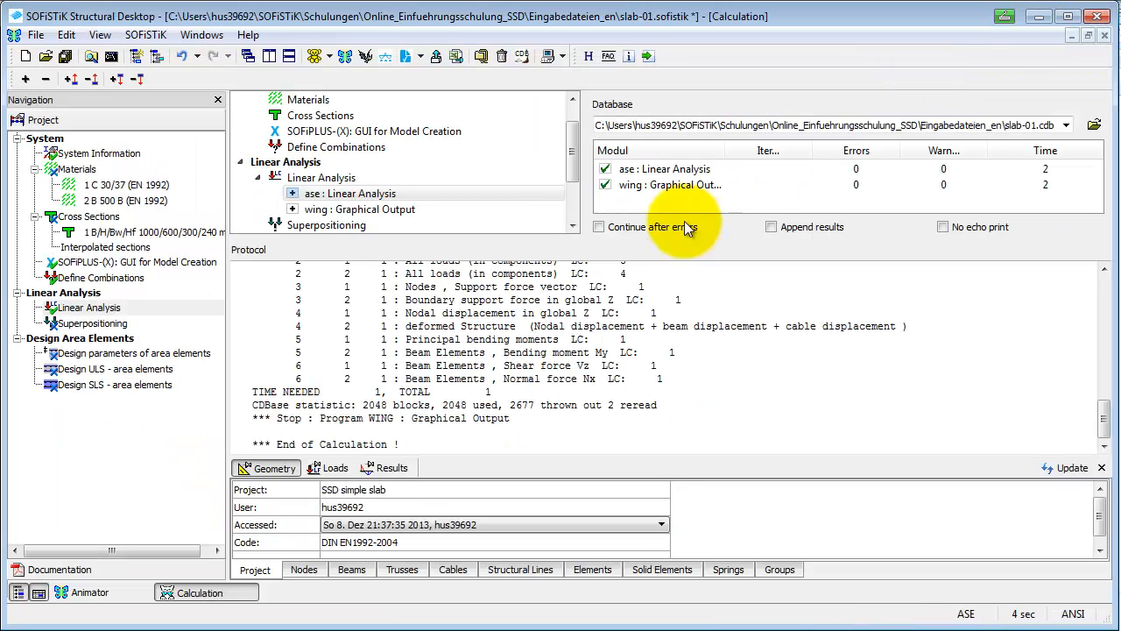
pyautogui.moveTo(482, 268)
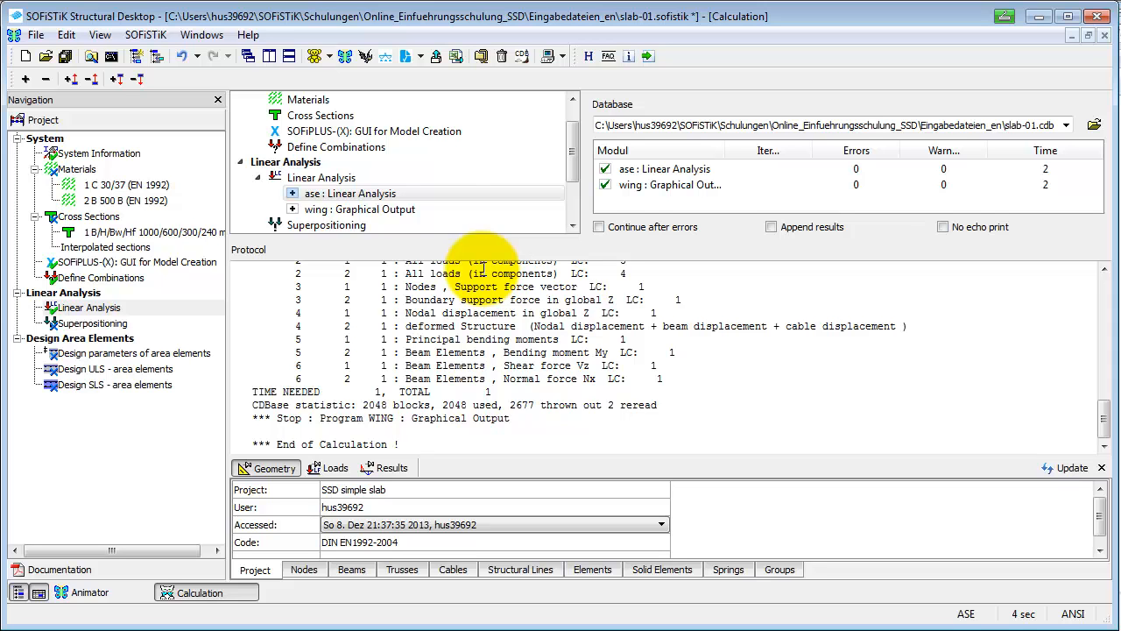
pyautogui.scroll(3)
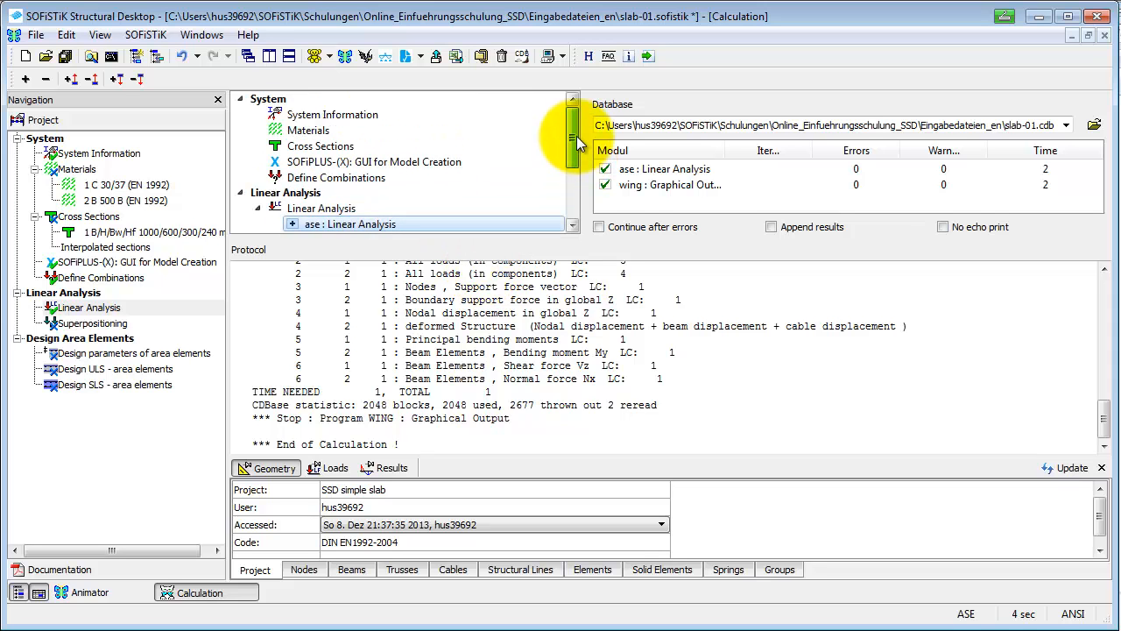
pyautogui.scroll(-3)
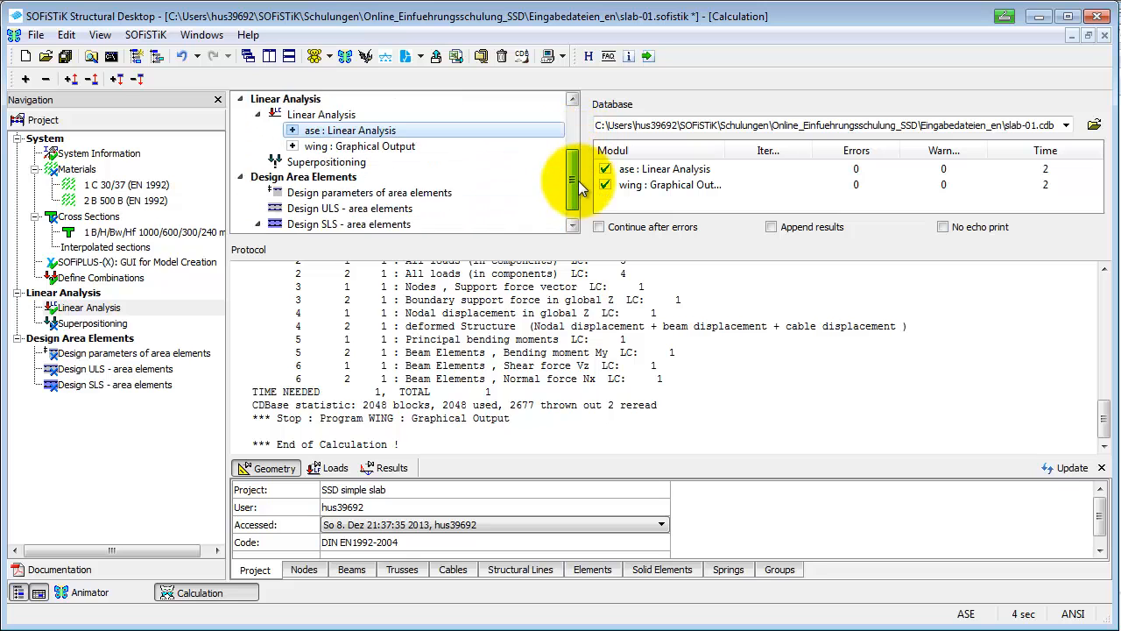
pyautogui.scroll(-3)
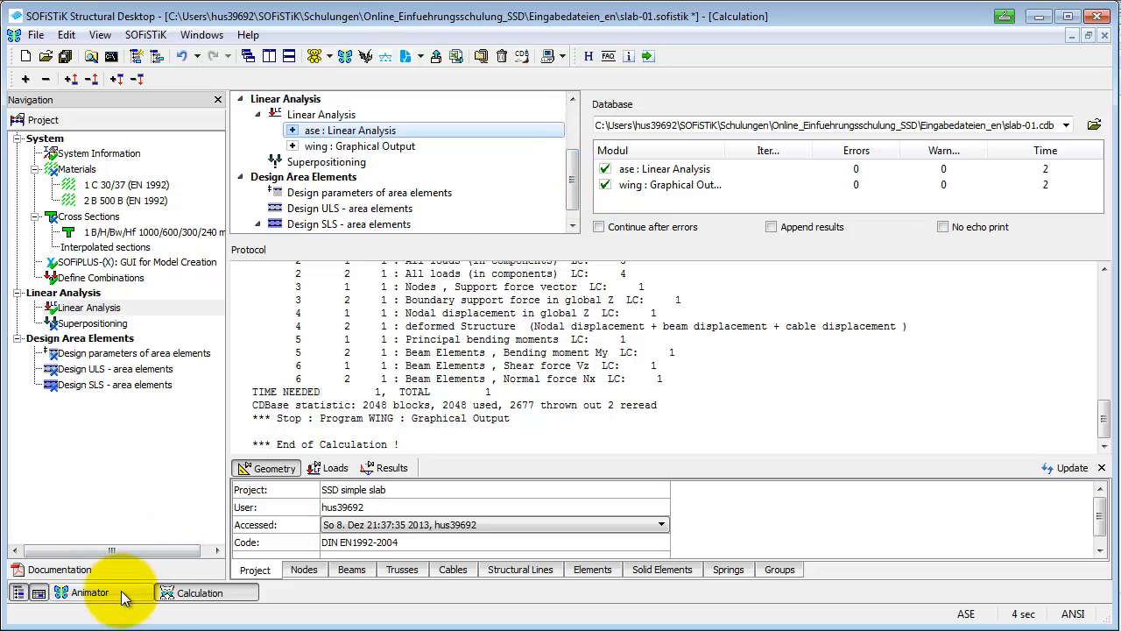
pyautogui.moveTo(89, 592)
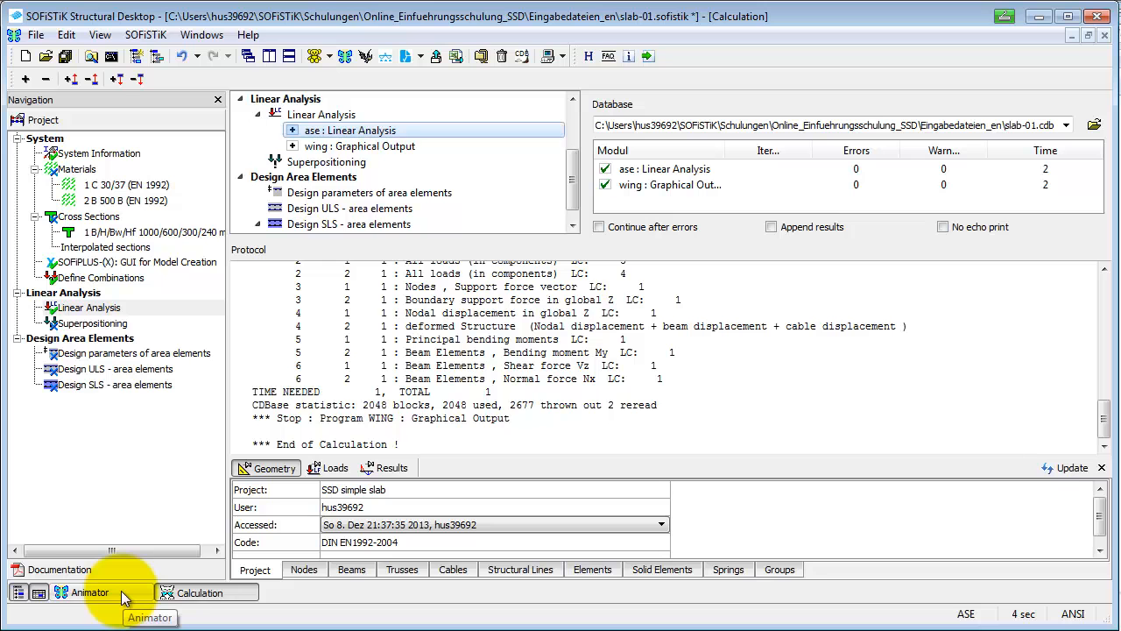
# Show the meshed slab in the Animator with the System load case selected.
pyautogui.click(88, 593)
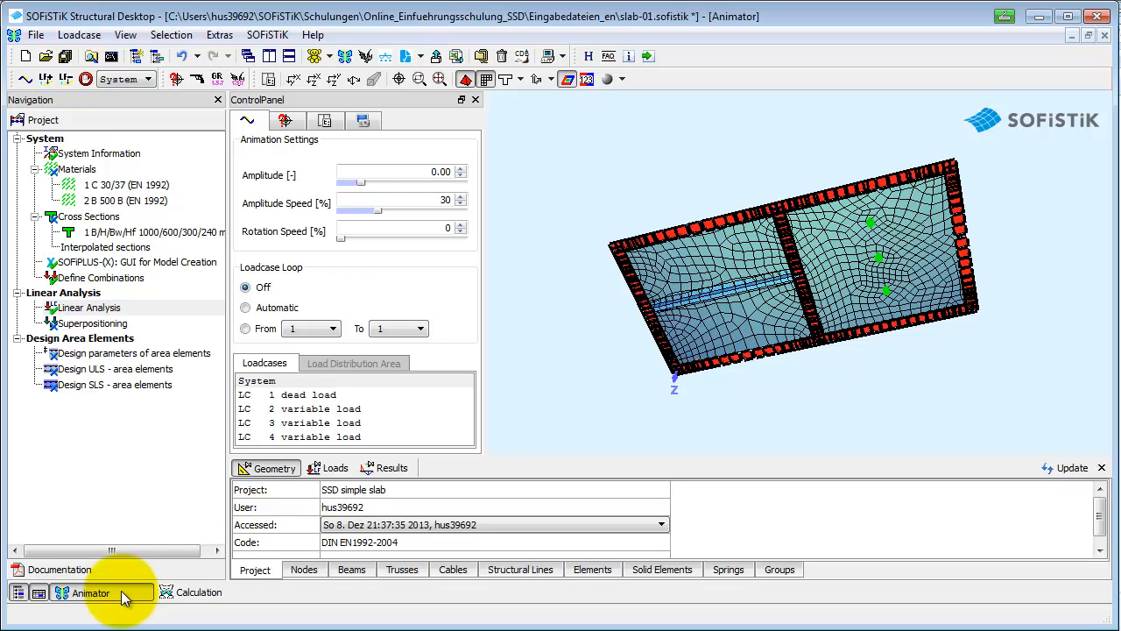
pyautogui.click(307, 394)
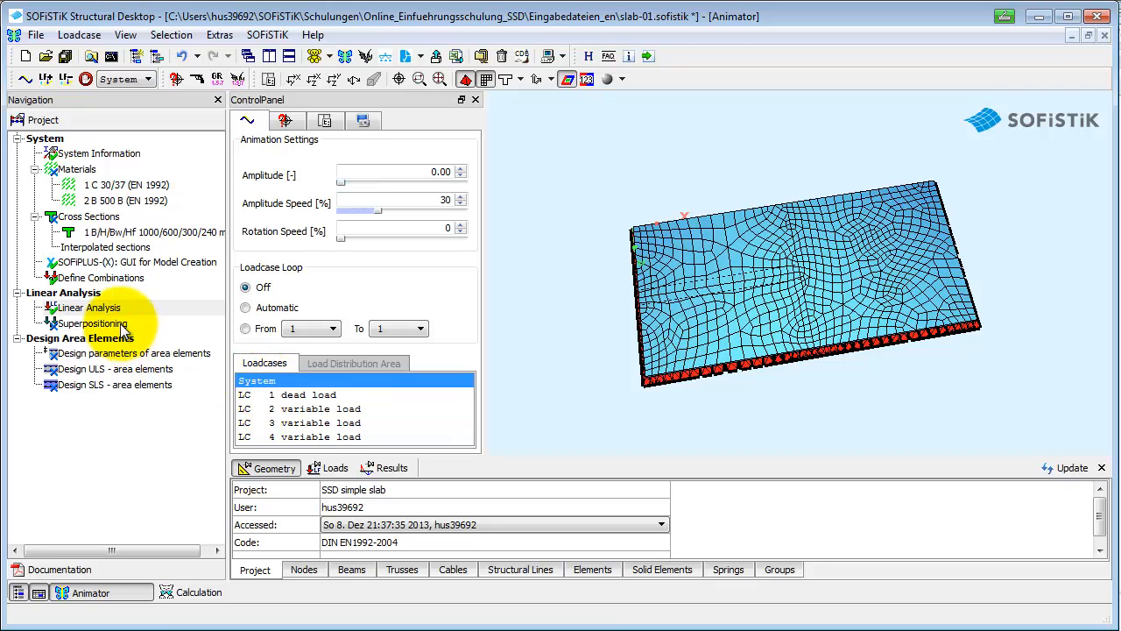
# Run superpositioning maxima with Process immediately, ending with 0 errors and 4 warnings.
pyautogui.doubleClick(93, 322)
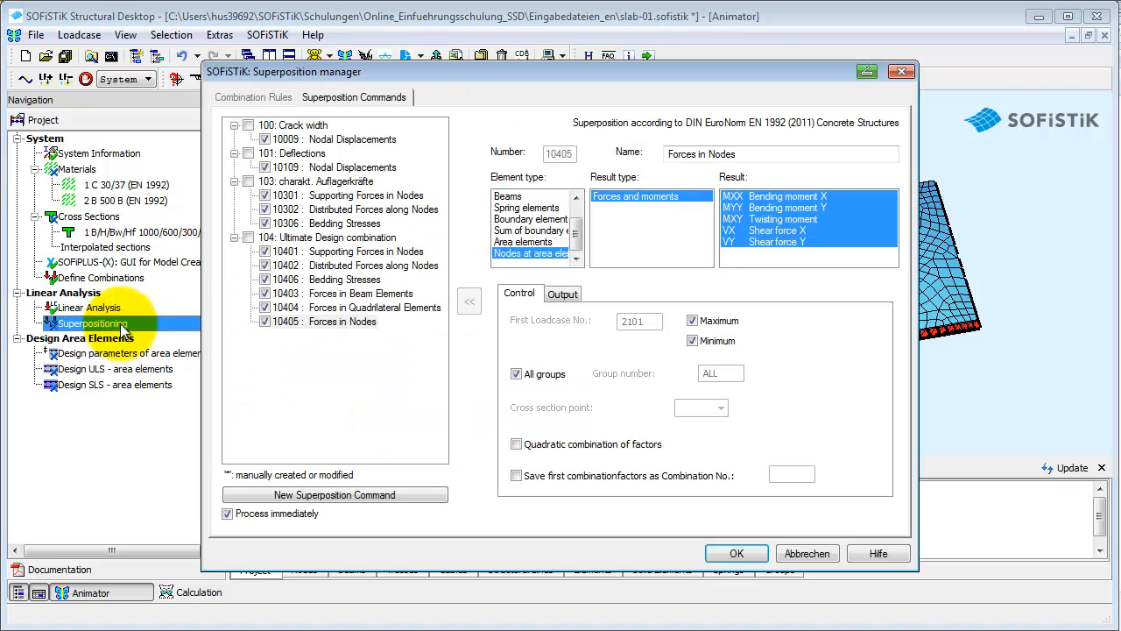
pyautogui.moveTo(355, 364)
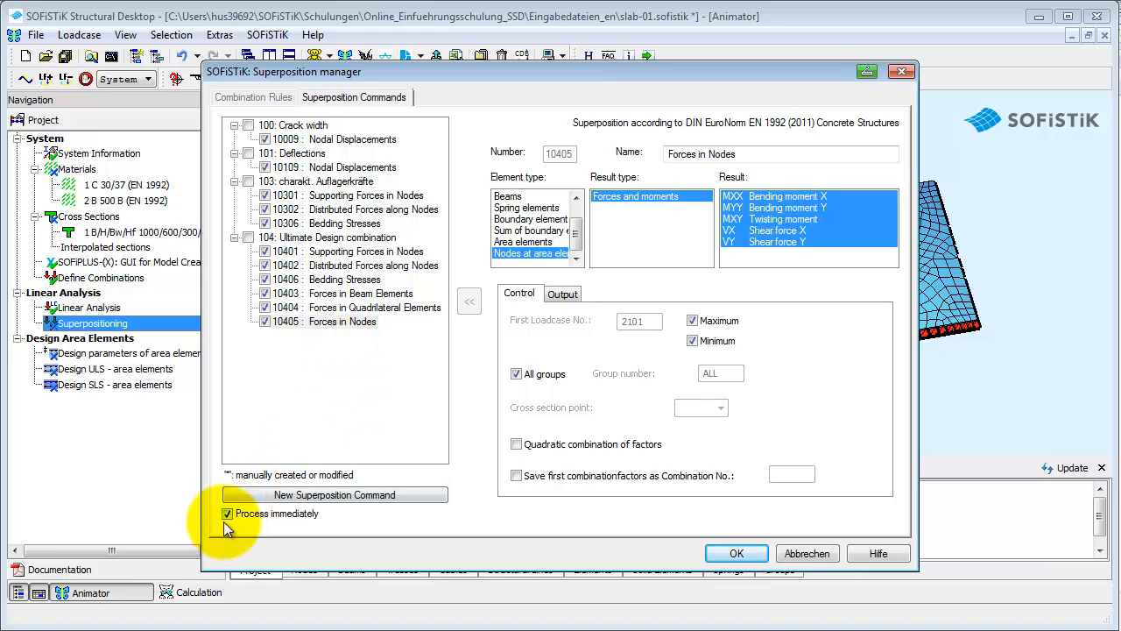
pyautogui.moveTo(356, 529)
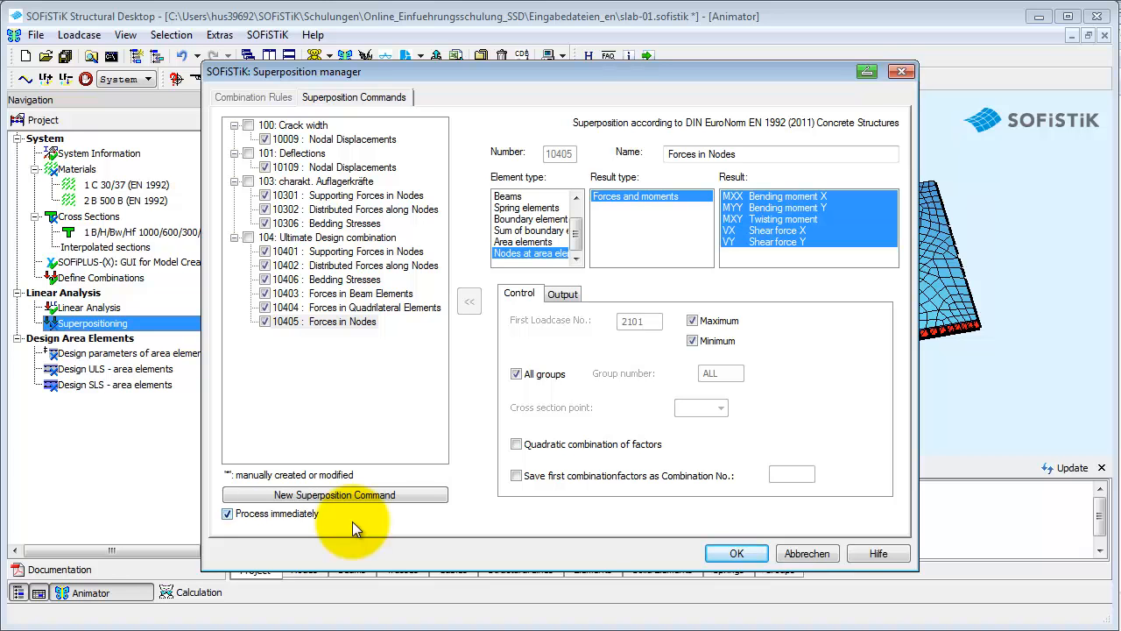
pyautogui.click(735, 552)
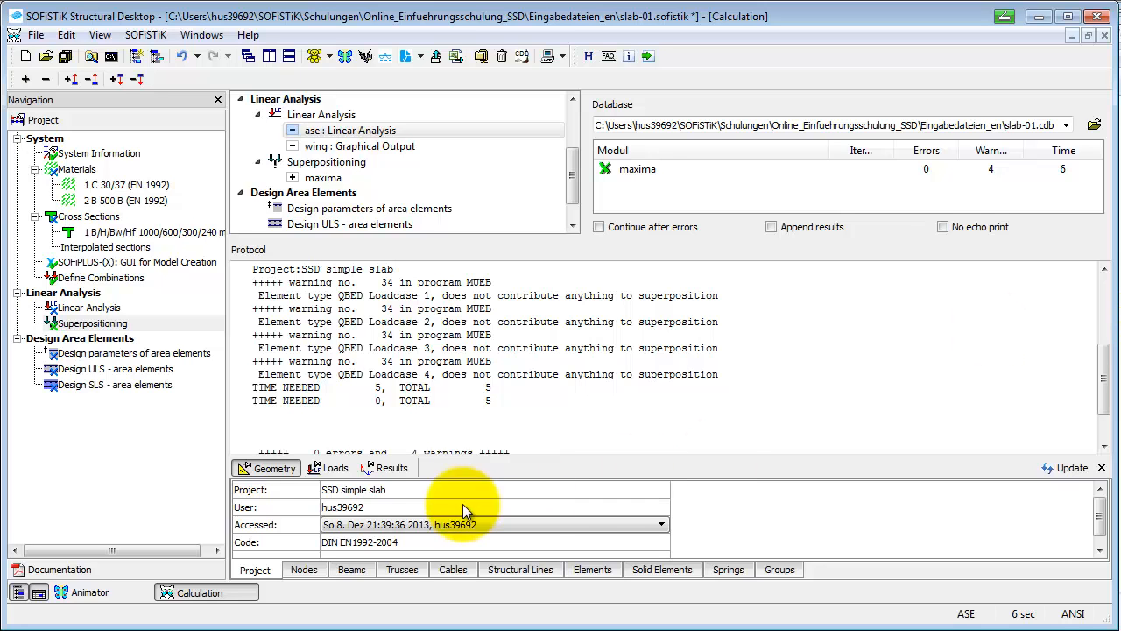
# Display the Results load sums table (dead load SumZ -1427.0) and its copy options.
pyautogui.click(385, 467)
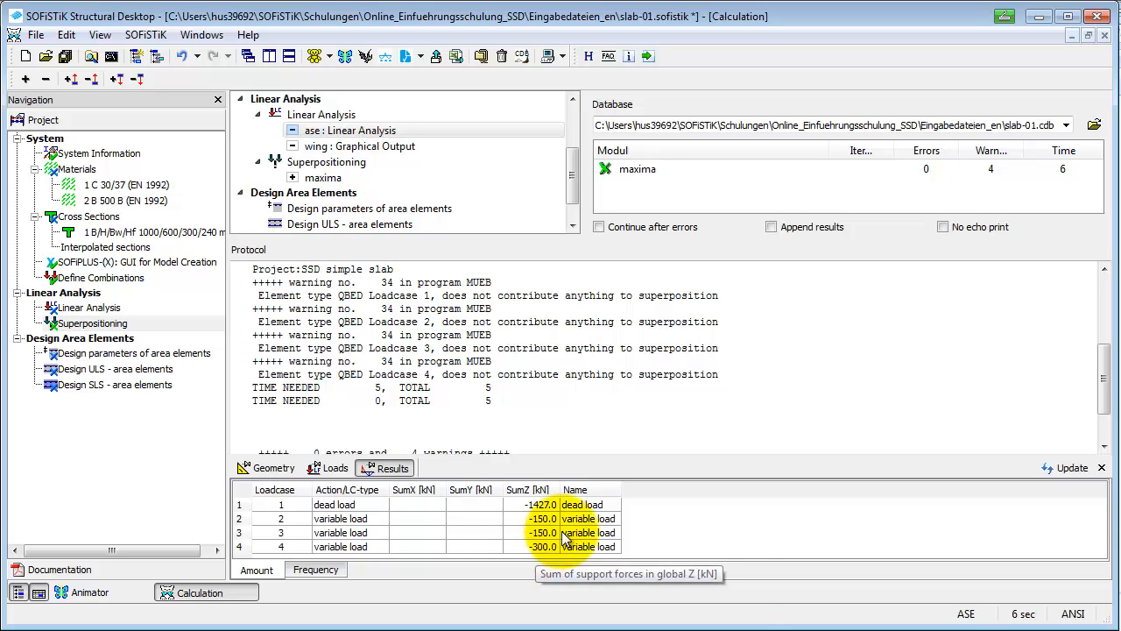
pyautogui.rightClick(542, 504)
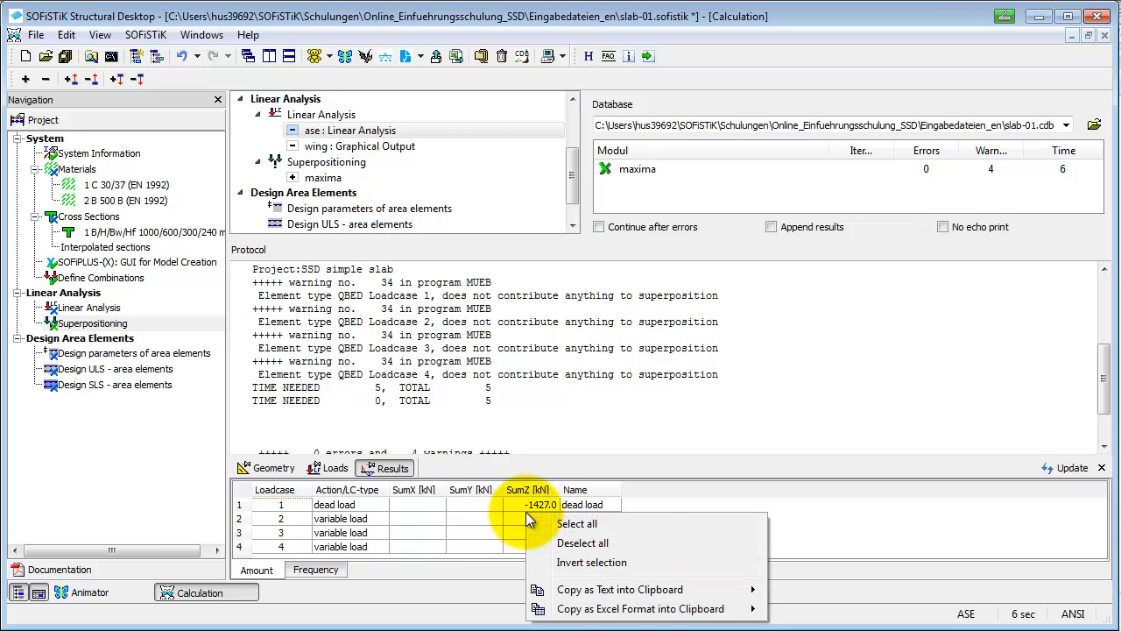